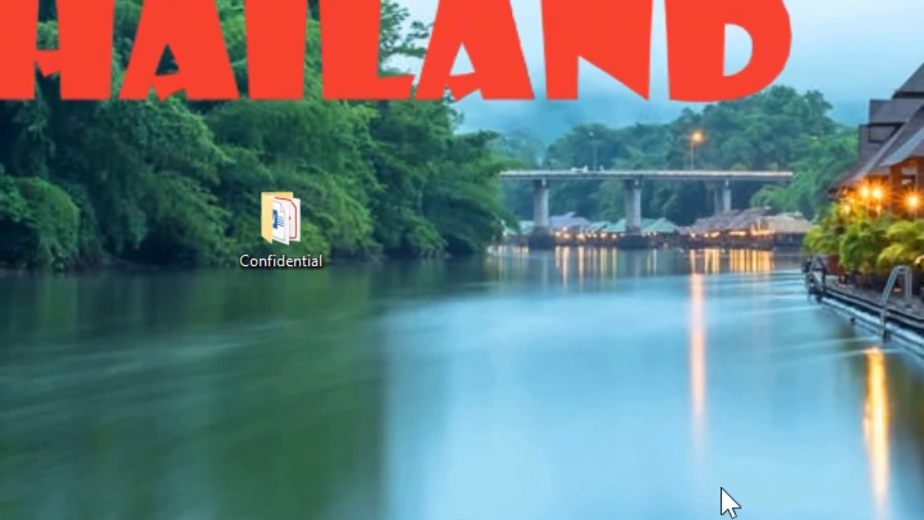
# Launch Firefox from the desktop and reach the 7-Zip website
pyautogui.doubleClick(280, 223)
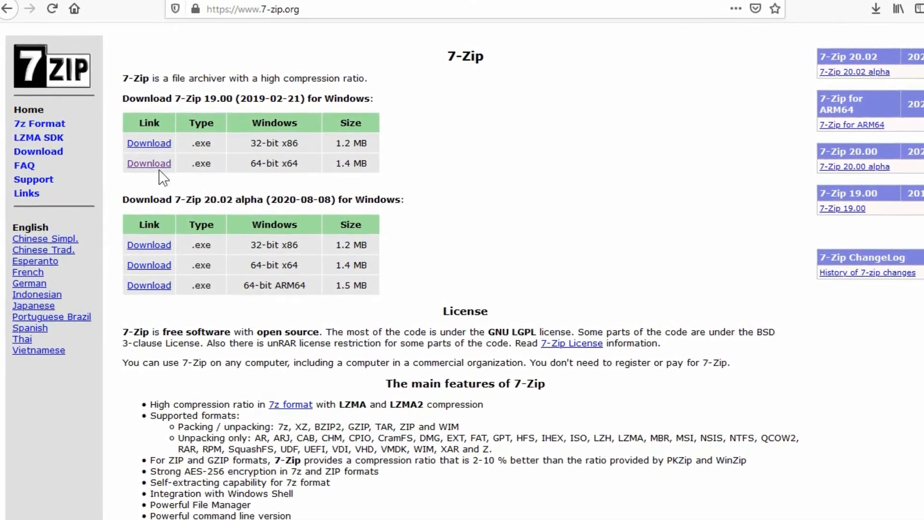
# Download the 64-bit 7-Zip 19.00 installer (7z1900-x64.exe) and run it
pyautogui.click(150, 165)
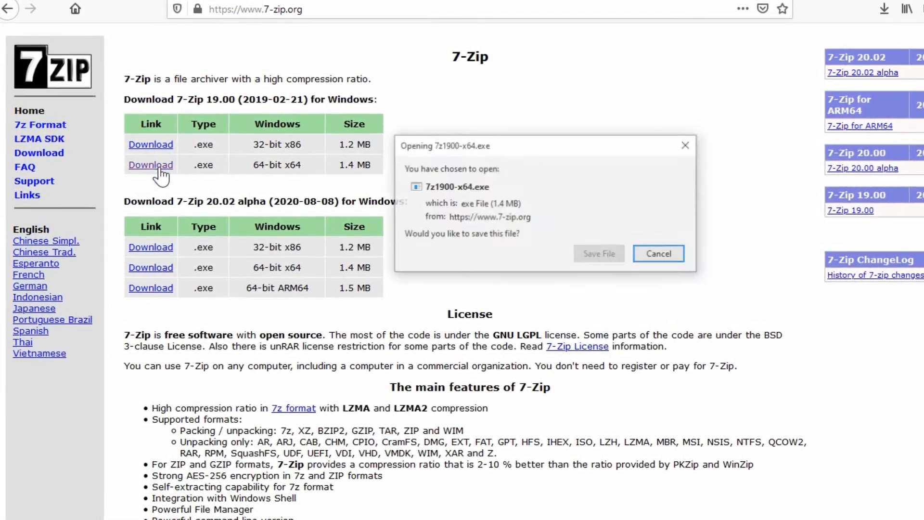
pyautogui.click(599, 253)
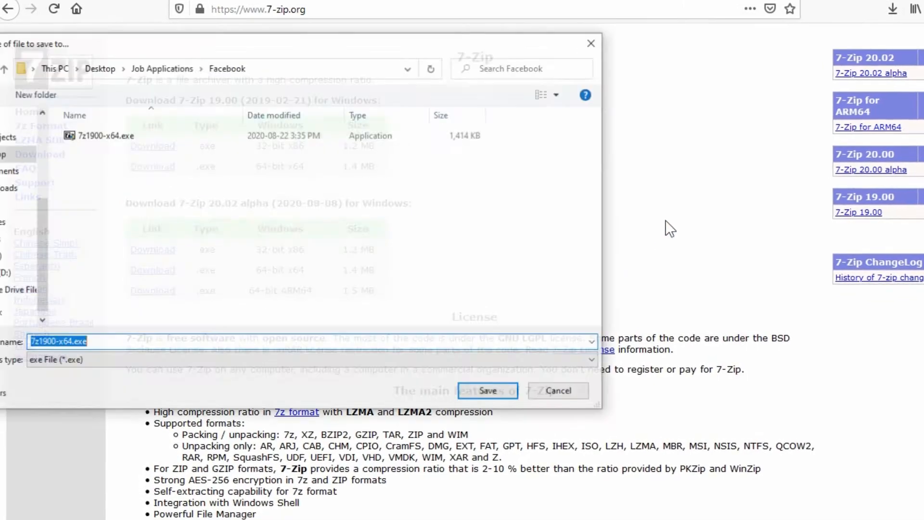
pyautogui.click(488, 391)
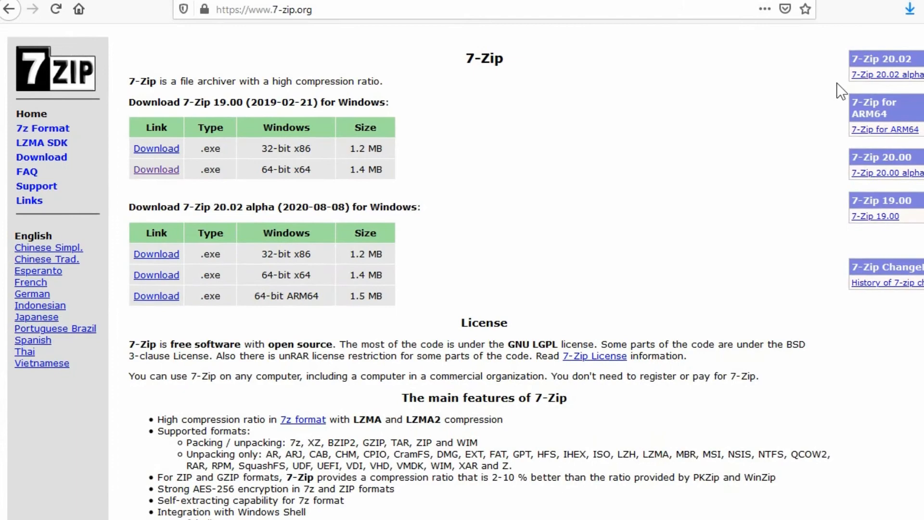
pyautogui.click(906, 10)
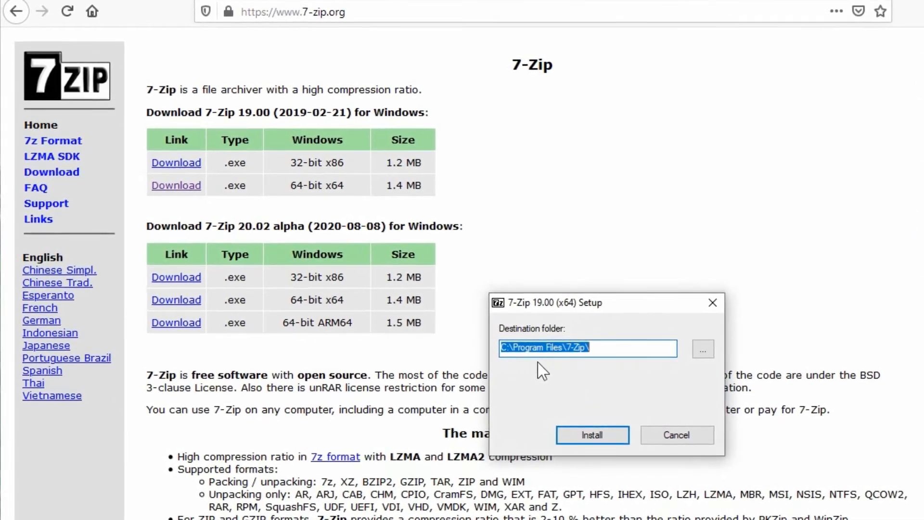
# Install 7-Zip into the default Program Files folder
pyautogui.click(593, 435)
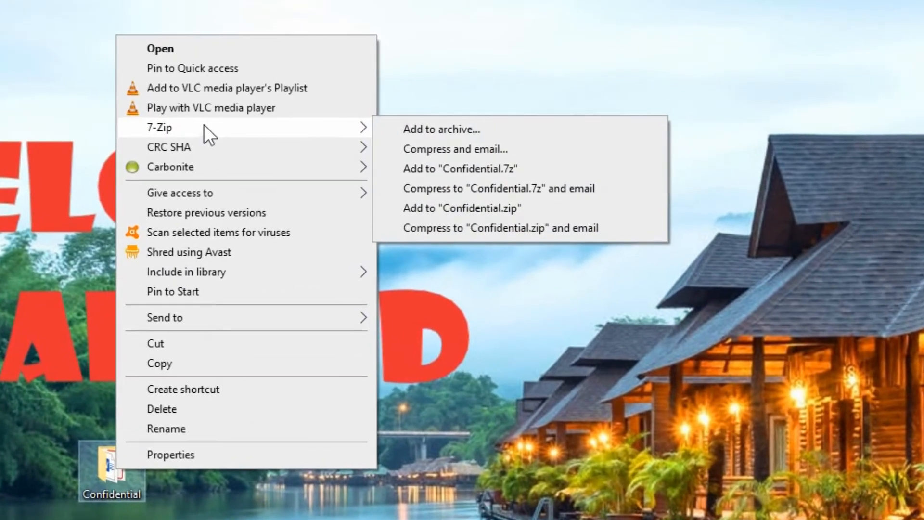
pyautogui.moveTo(363, 144)
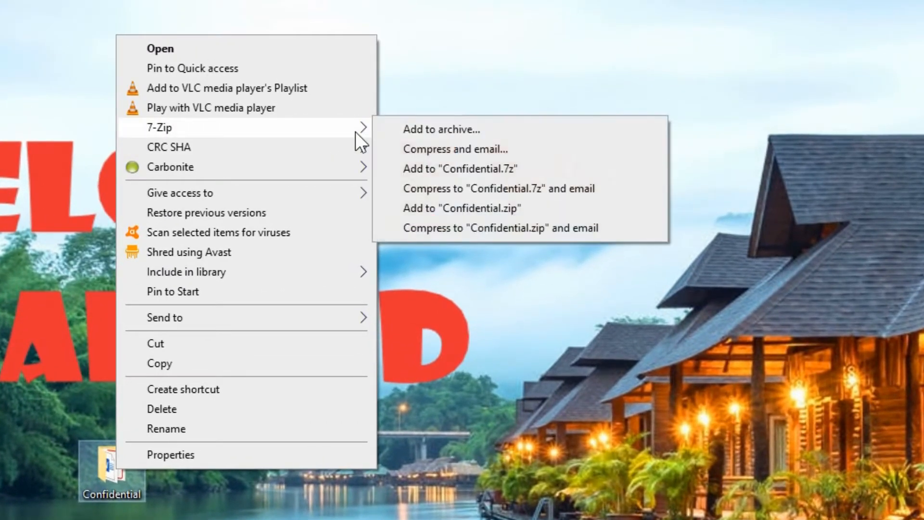
pyautogui.moveTo(468, 181)
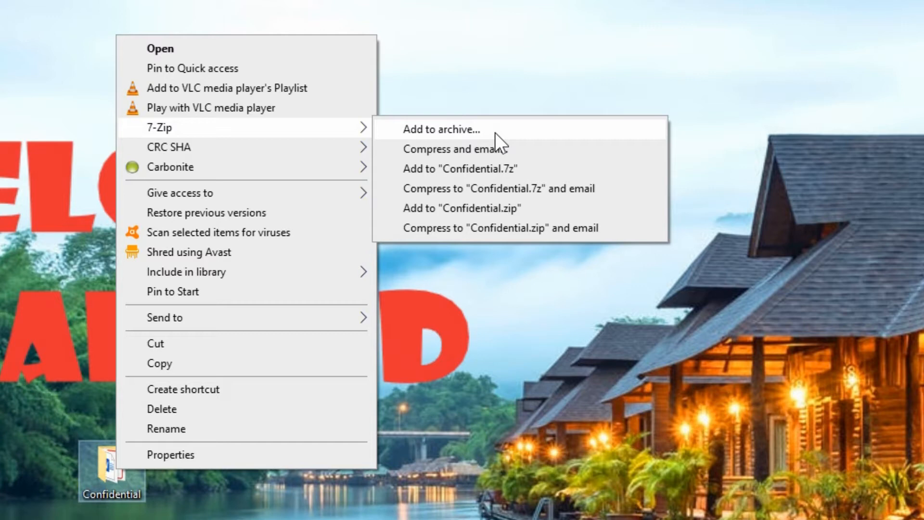
pyautogui.moveTo(529, 173)
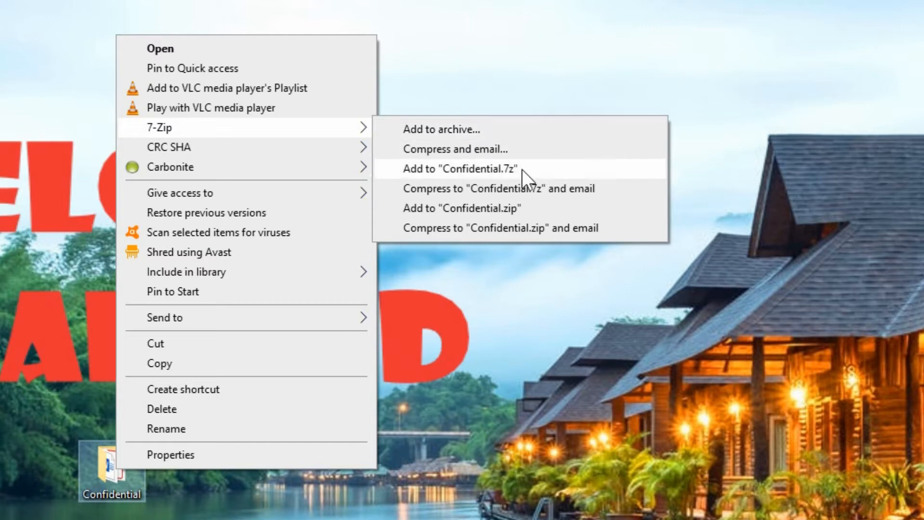
pyautogui.moveTo(496, 135)
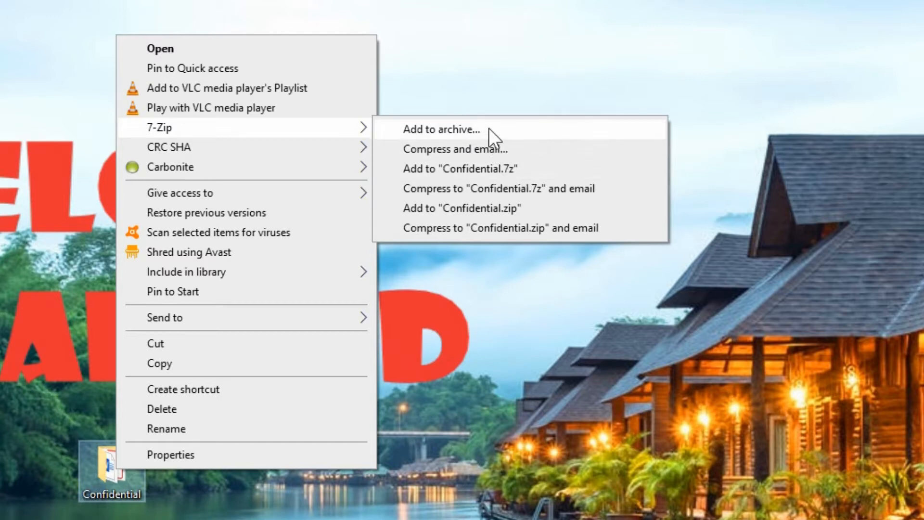
# Bring up 7-Zip's Add to Archive dialog for the Confidential folder
pyautogui.click(437, 129)
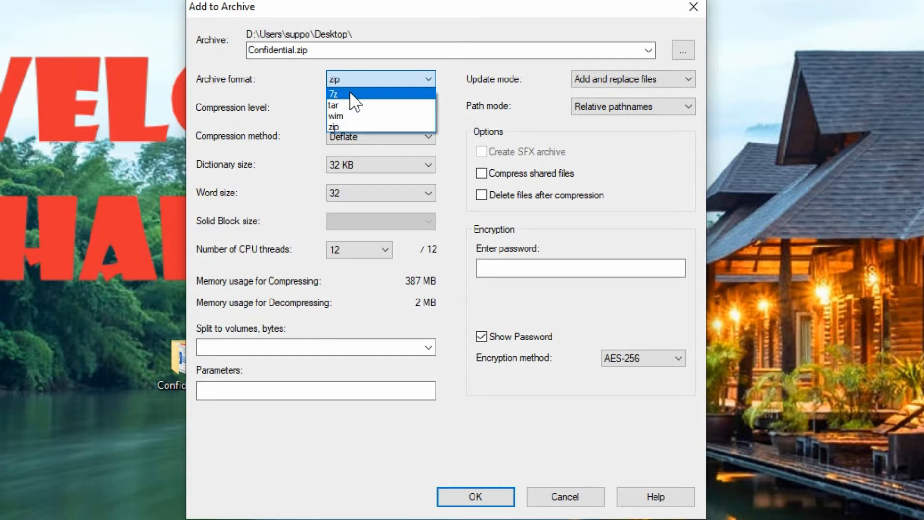
pyautogui.moveTo(345, 134)
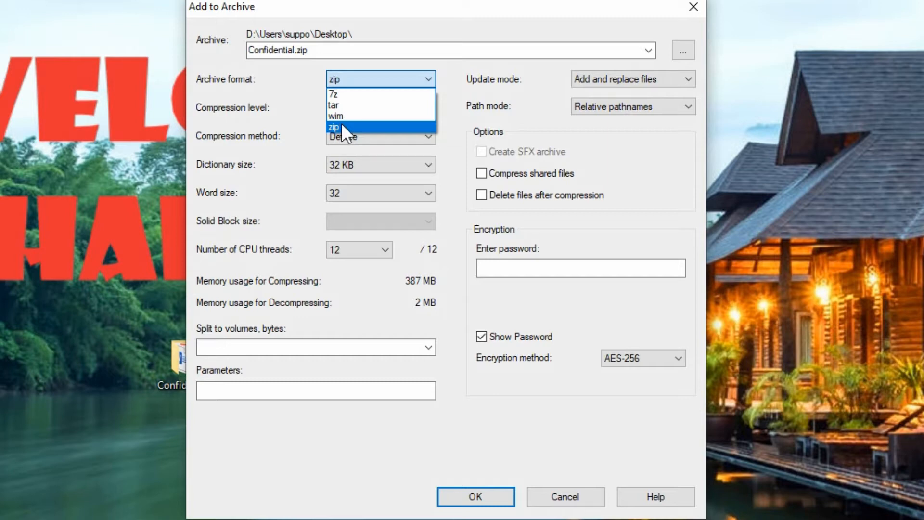
pyautogui.moveTo(342, 115)
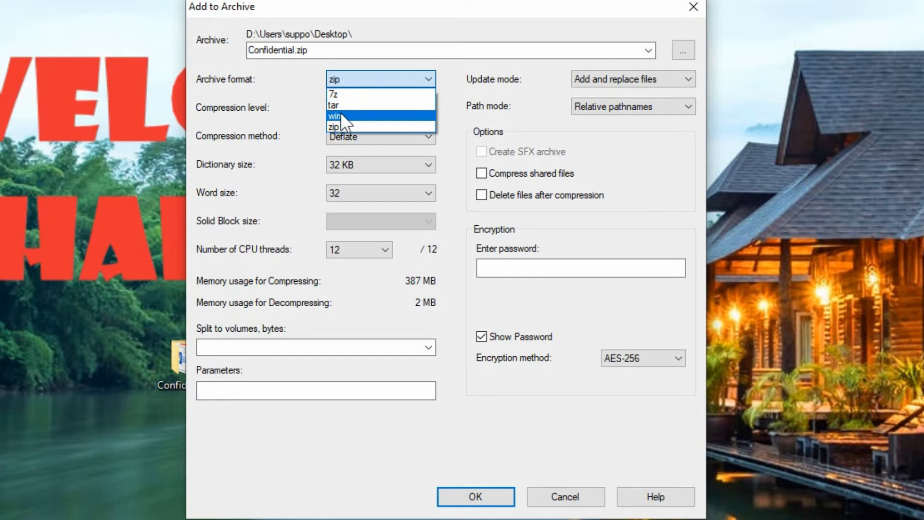
# Keep zip as the archive format for Confidential.zip
pyautogui.click(338, 127)
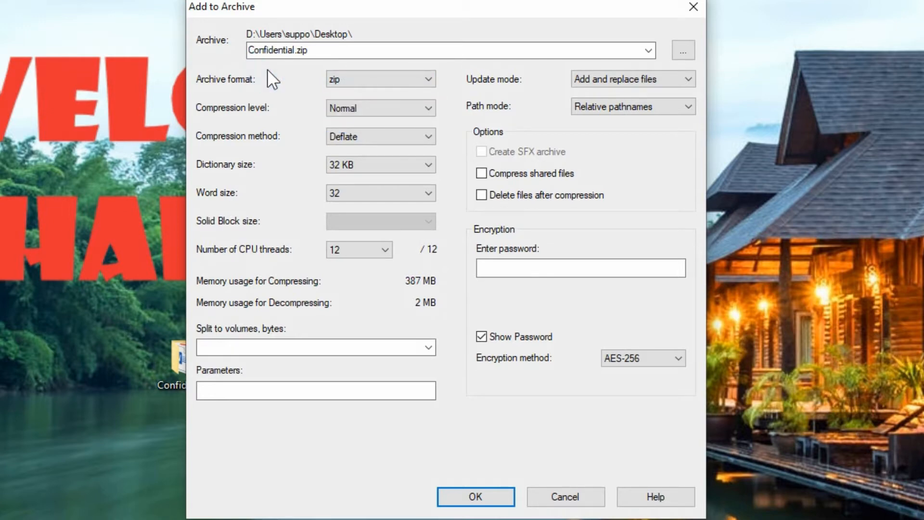
pyautogui.moveTo(368, 113)
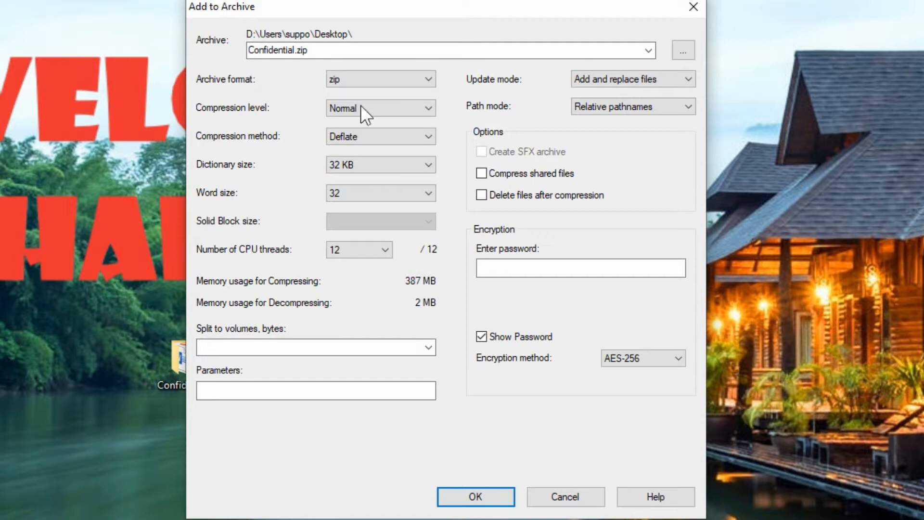
pyautogui.moveTo(465, 106)
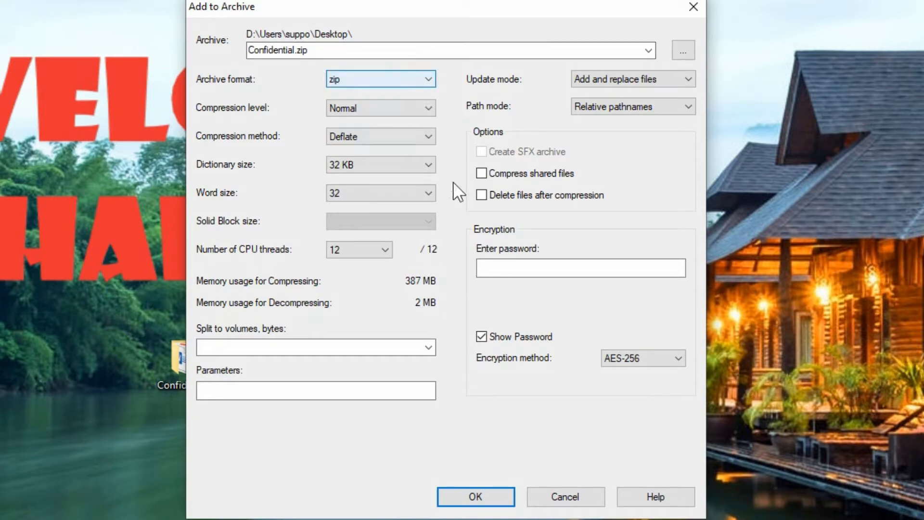
# Enter the archive password and leave Show Password on so it stays visible
pyautogui.click(581, 267)
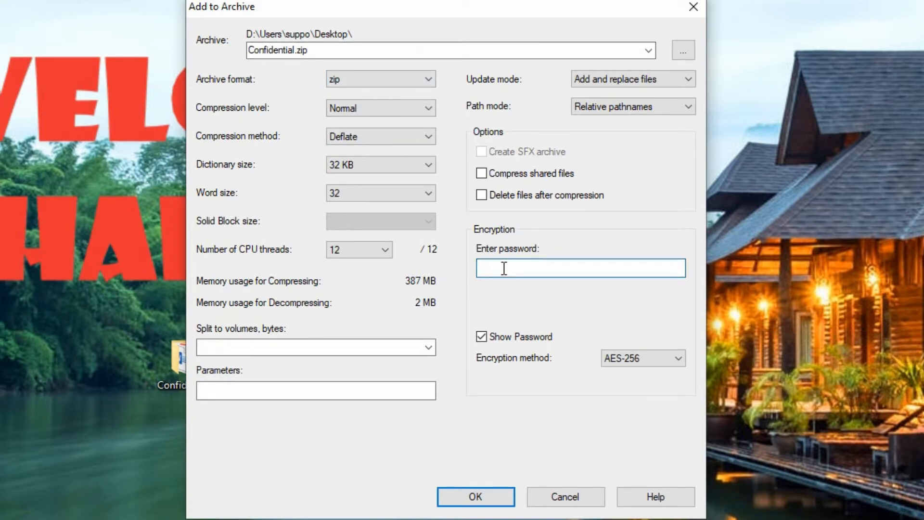
pyautogui.write('password')
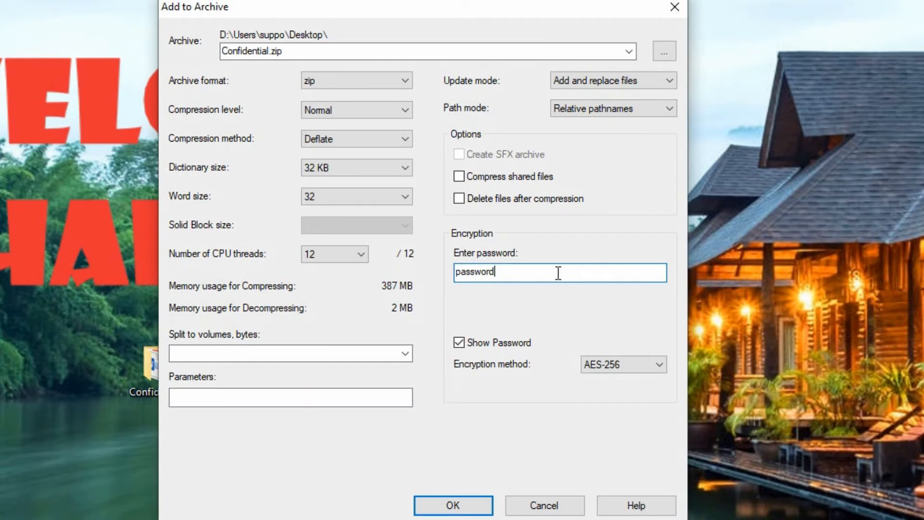
pyautogui.moveTo(295, 58)
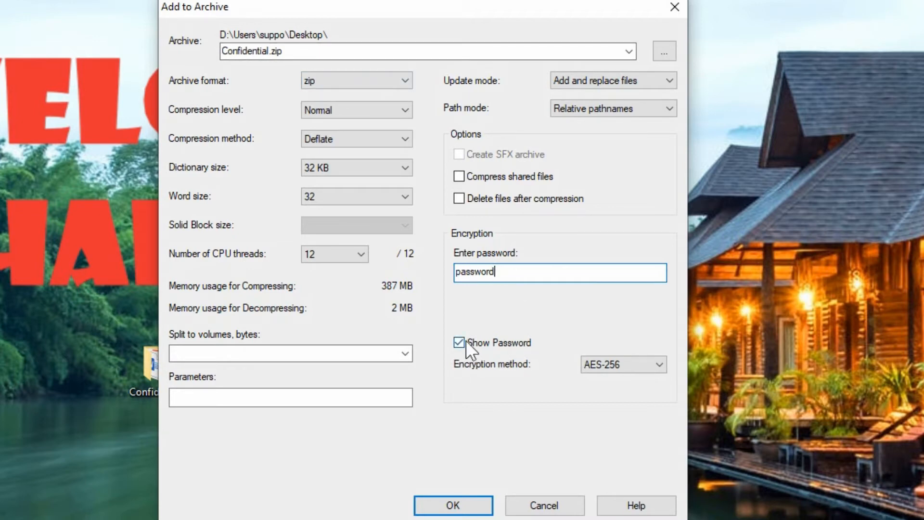
pyautogui.moveTo(492, 361)
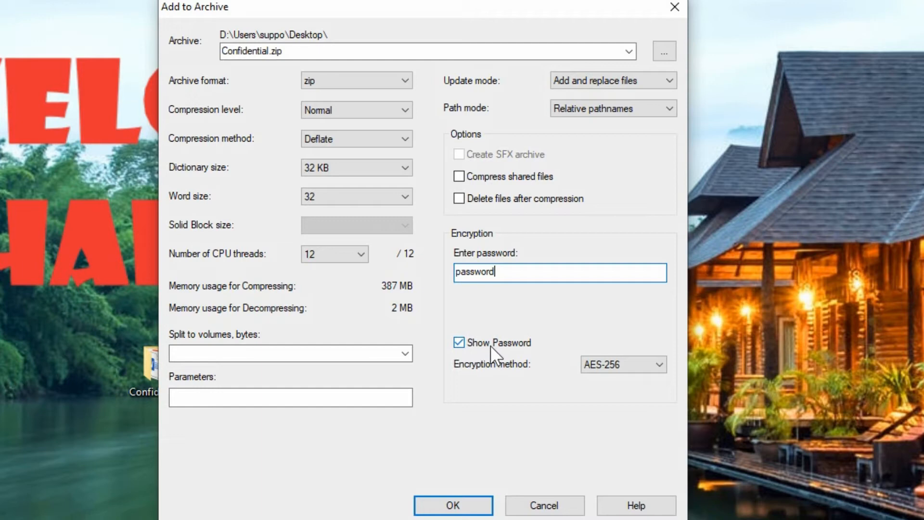
pyautogui.moveTo(509, 359)
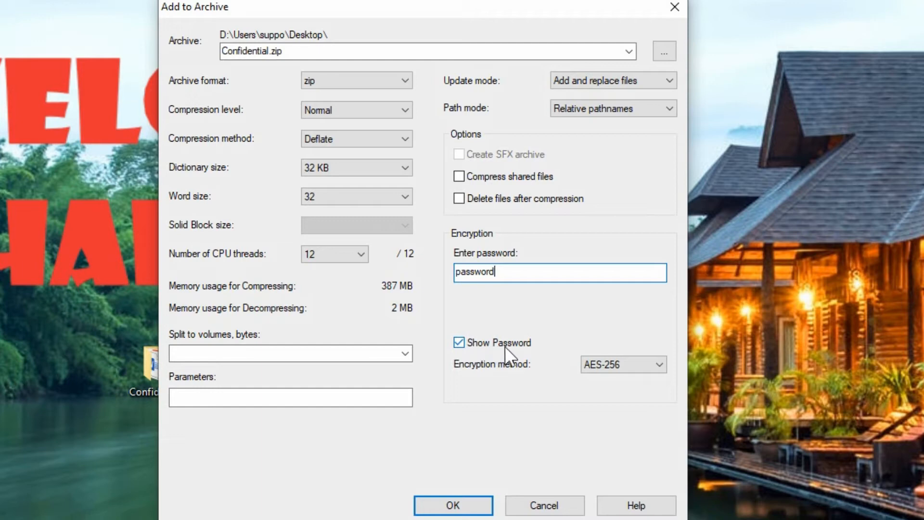
pyautogui.click(458, 343)
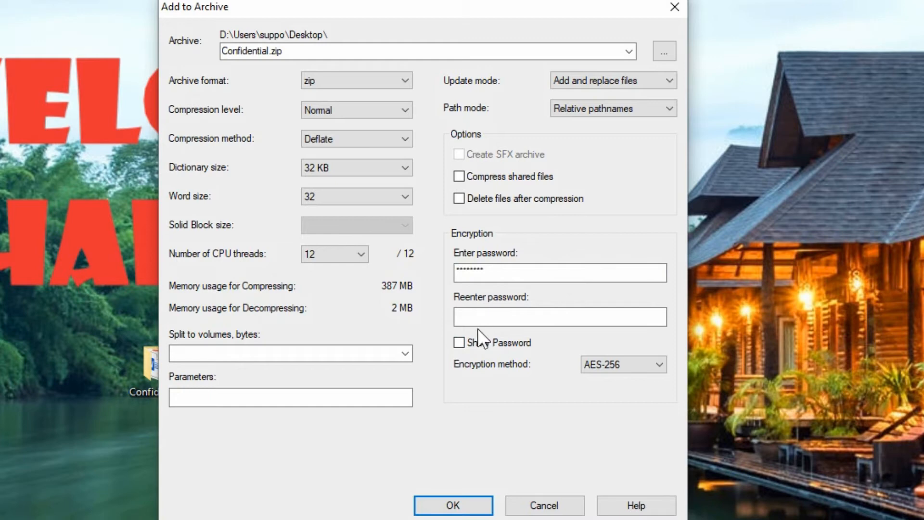
pyautogui.click(459, 343)
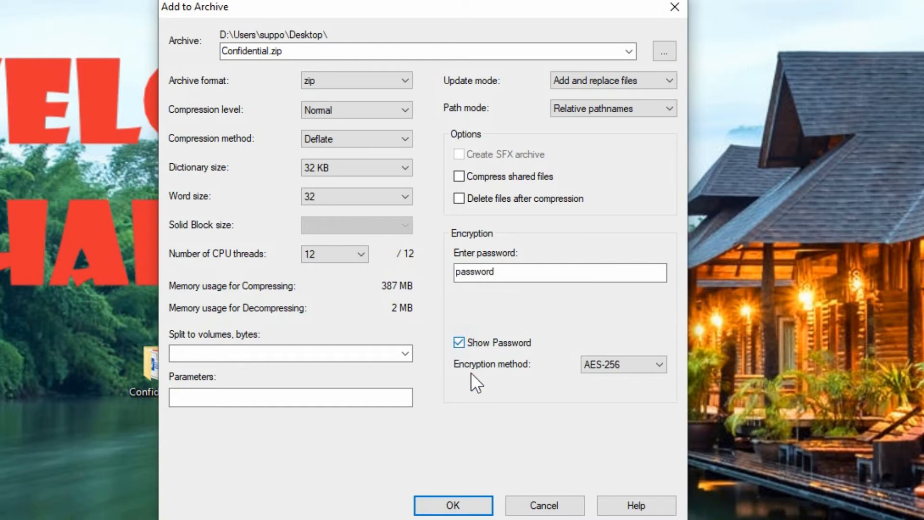
# Try ZipCrypto twice, ending with the encryption method set to AES-256
pyautogui.click(624, 364)
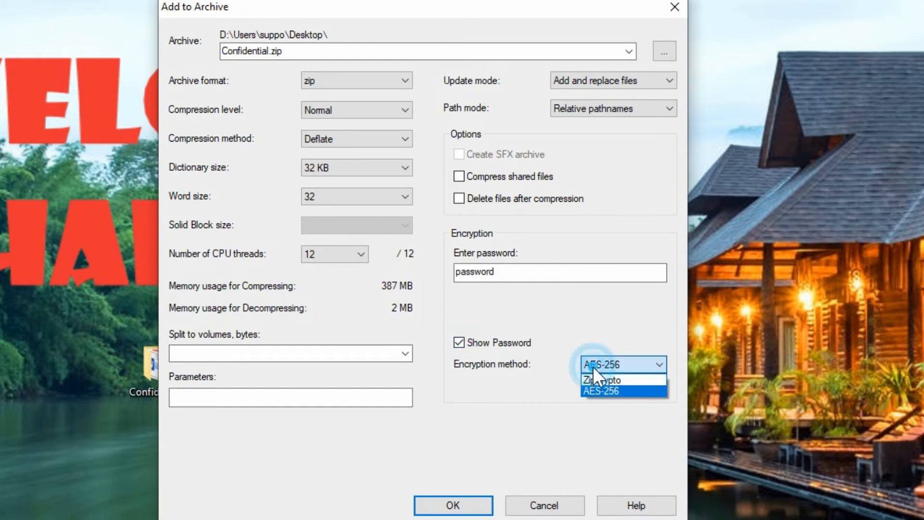
pyautogui.click(598, 380)
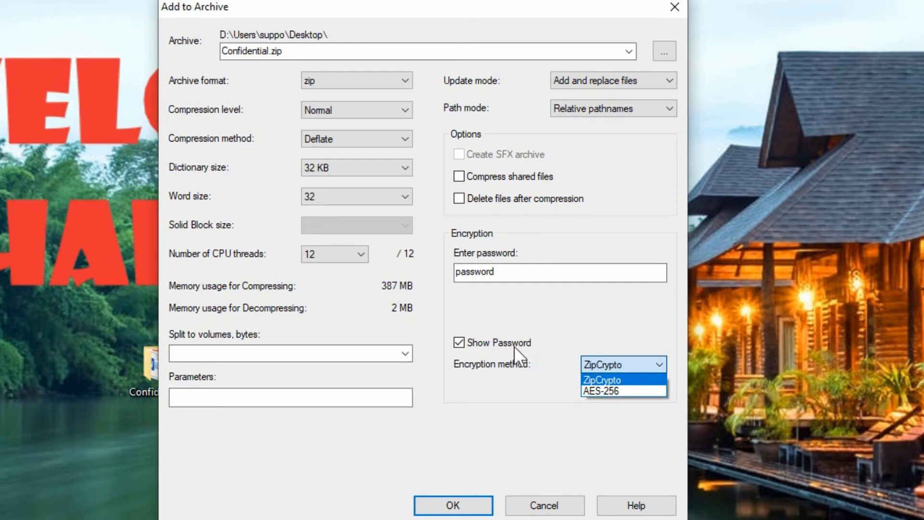
pyautogui.moveTo(325, 88)
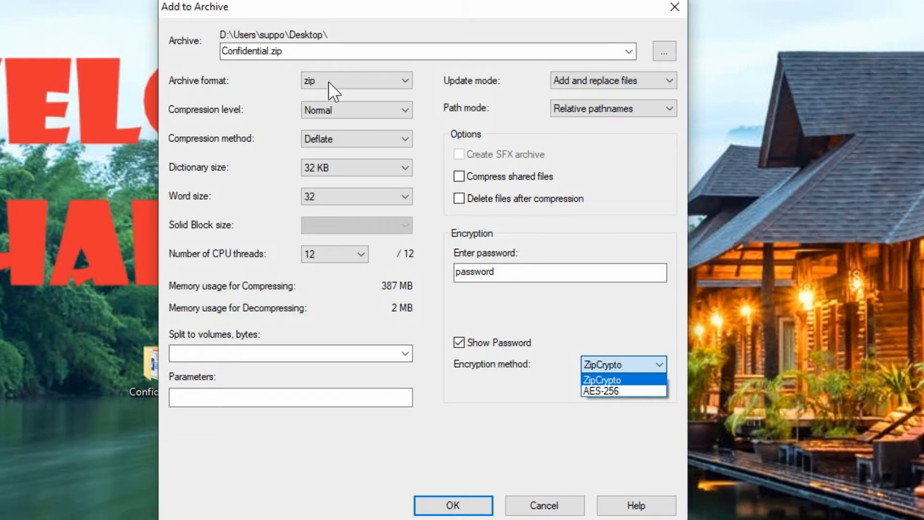
pyautogui.moveTo(518, 388)
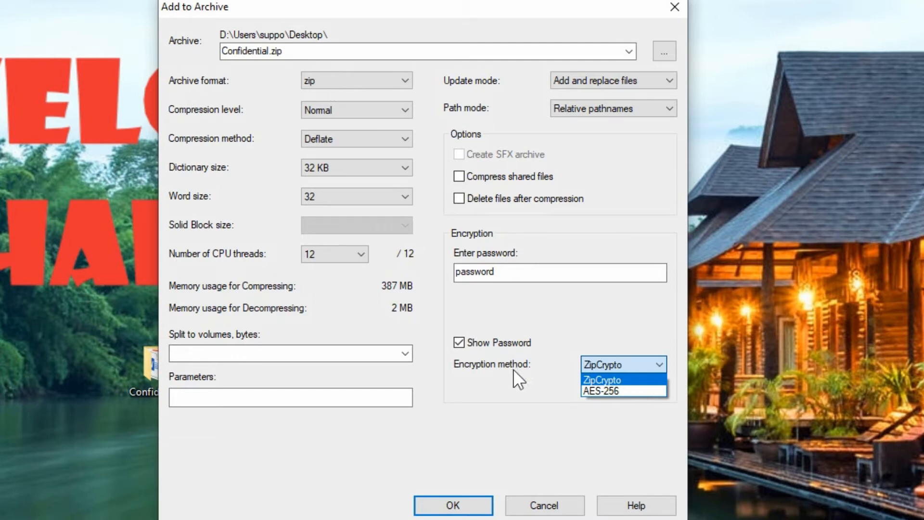
pyautogui.moveTo(548, 387)
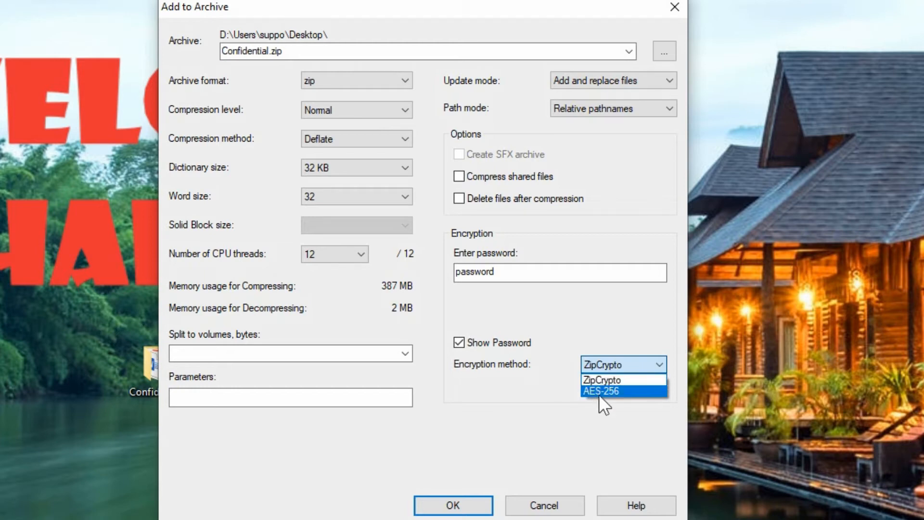
pyautogui.click(600, 390)
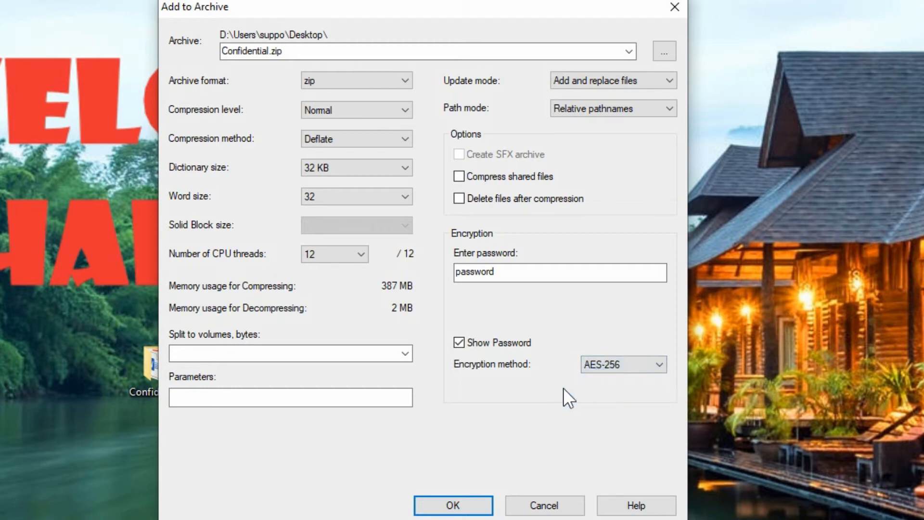
pyautogui.moveTo(547, 385)
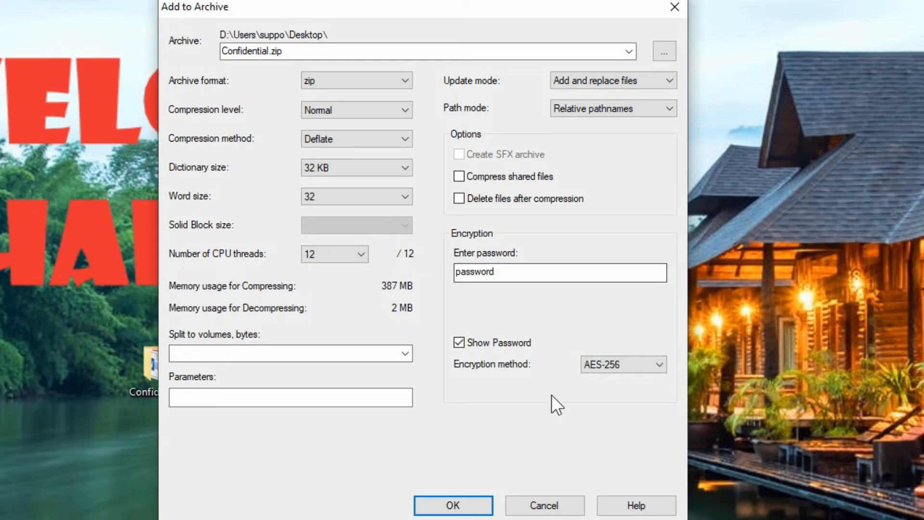
pyautogui.moveTo(601, 405)
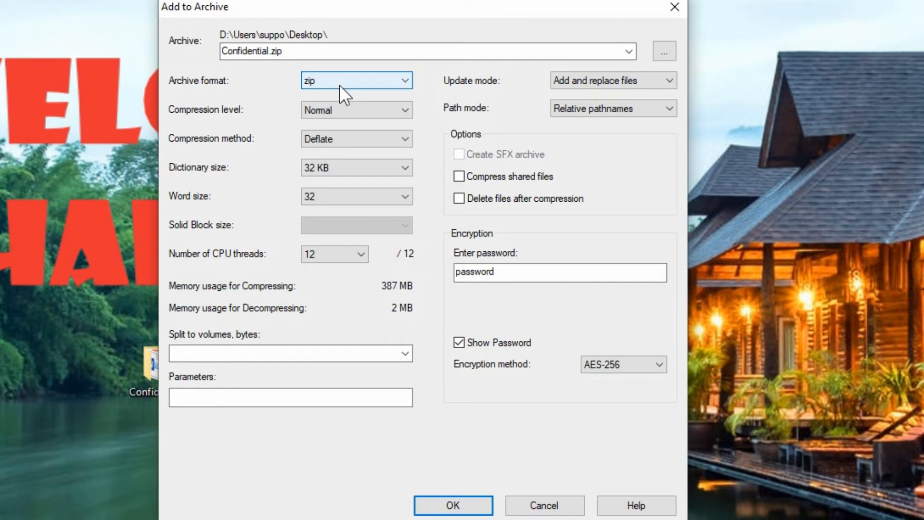
pyautogui.moveTo(437, 102)
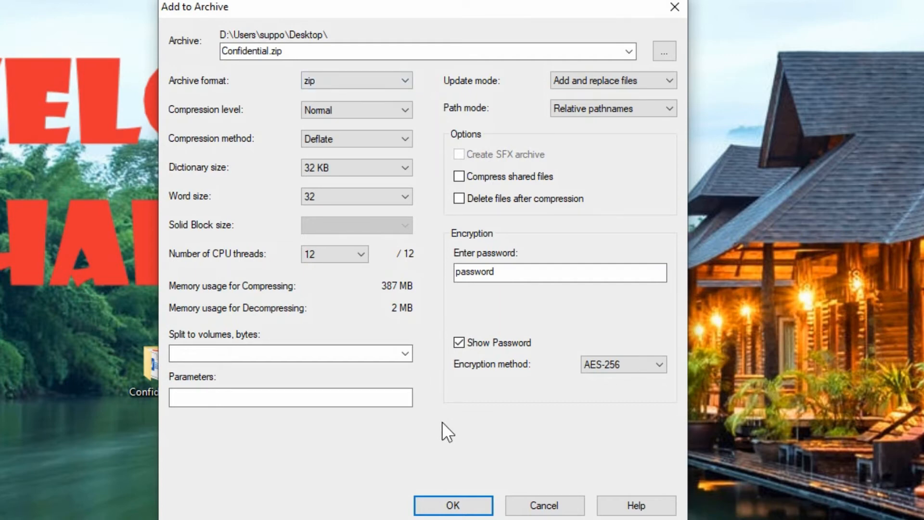
pyautogui.moveTo(510, 438)
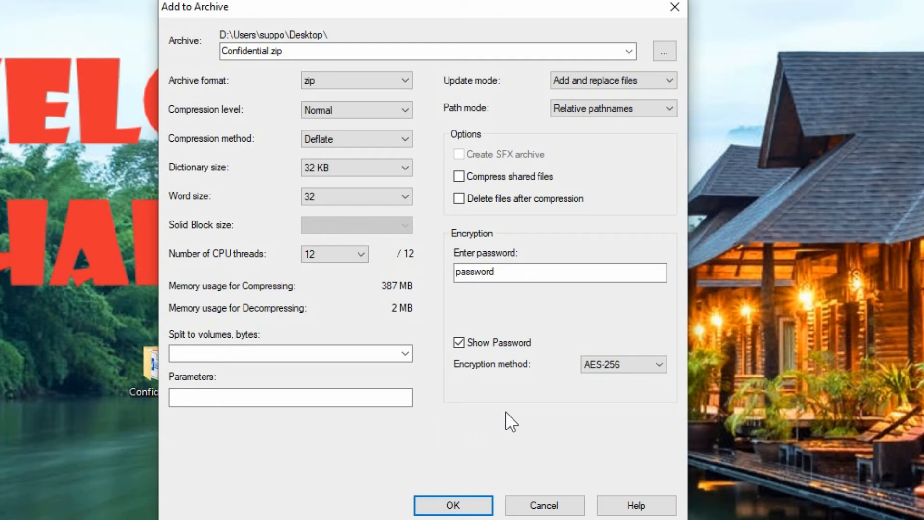
pyautogui.moveTo(601, 418)
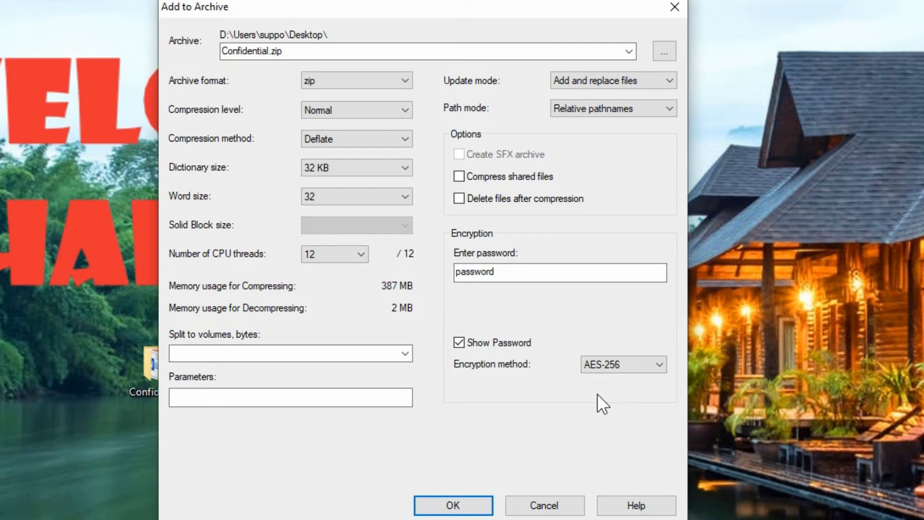
pyautogui.moveTo(581, 379)
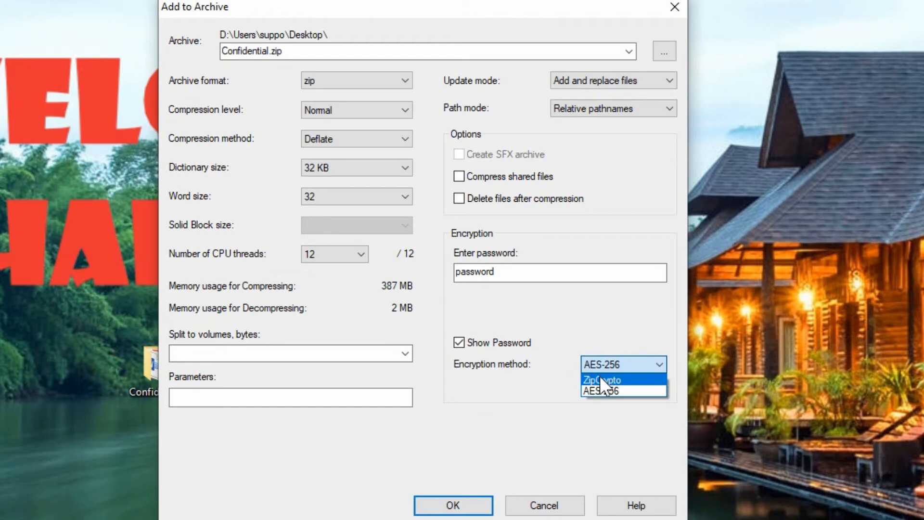
pyautogui.click(601, 380)
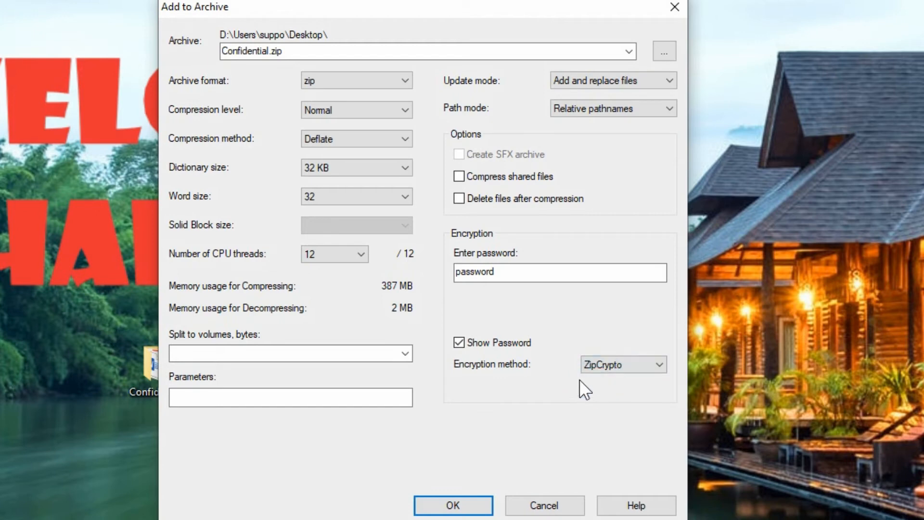
pyautogui.moveTo(510, 406)
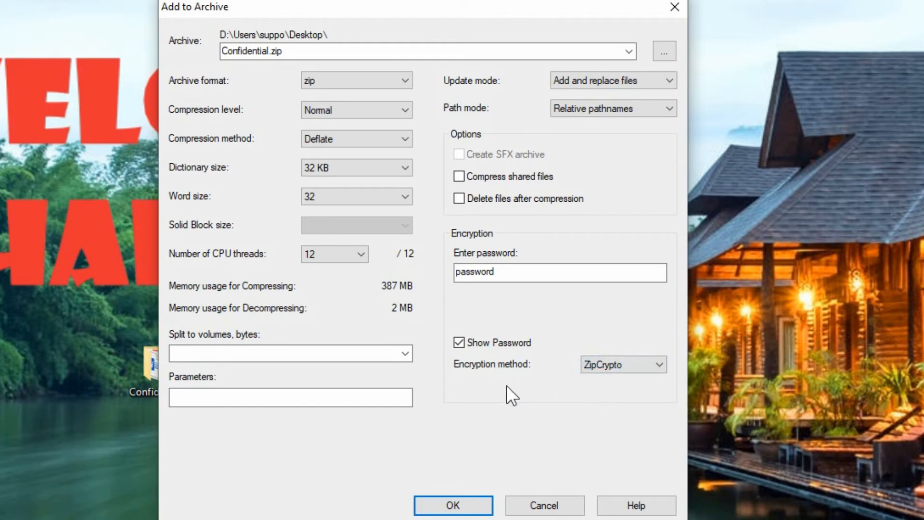
pyautogui.moveTo(543, 383)
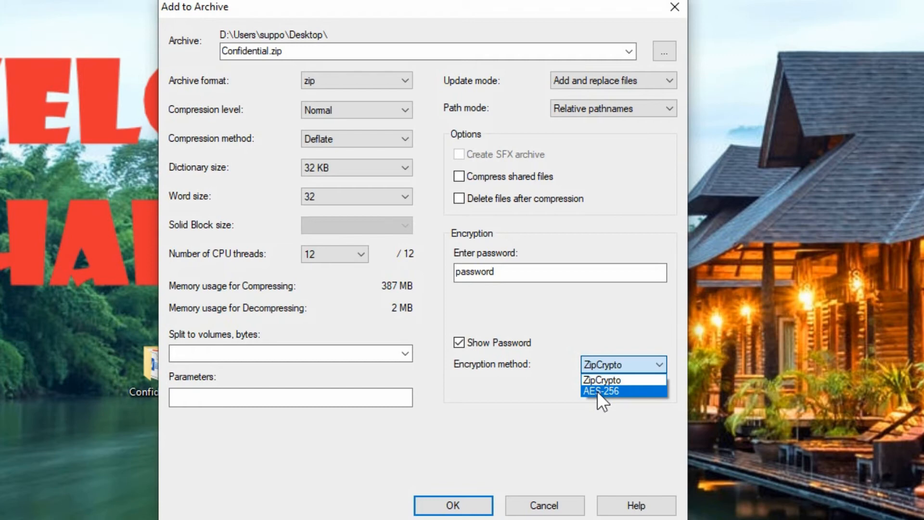
pyautogui.click(603, 392)
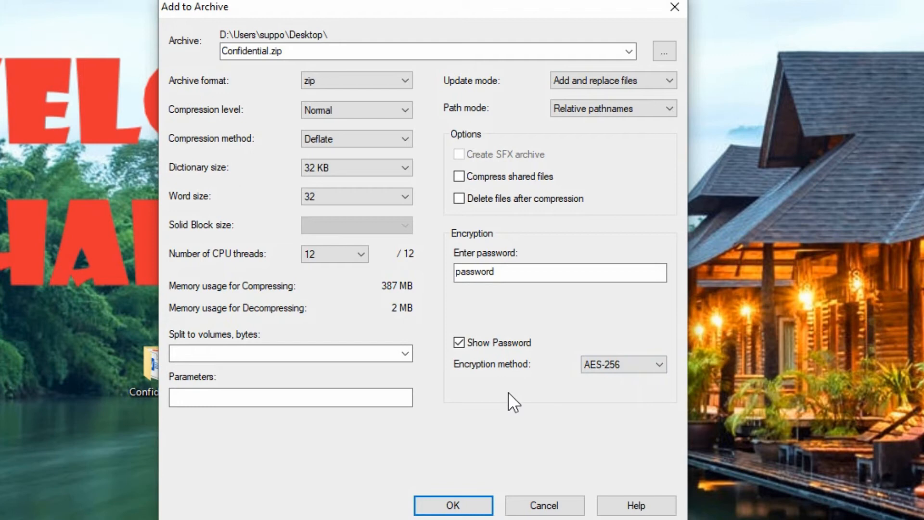
pyautogui.moveTo(600, 392)
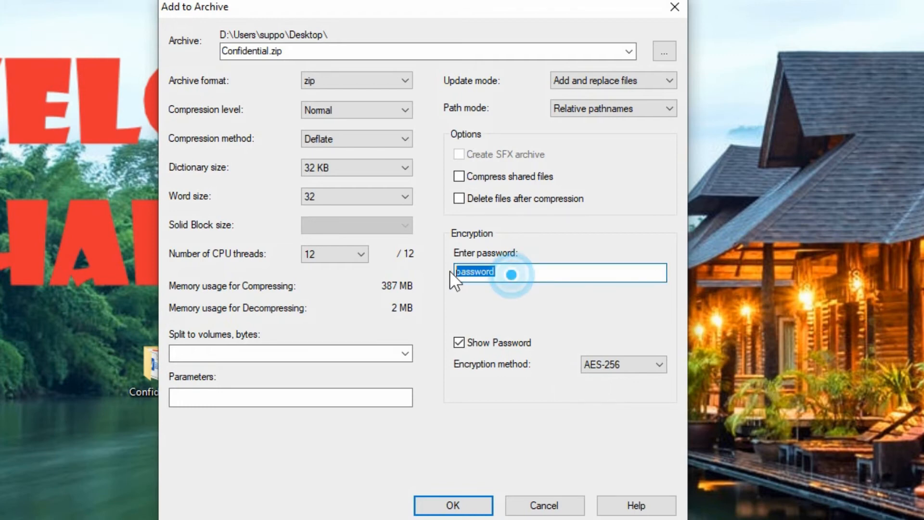
# Create Confidential.zip, attempt Windows Extract All, and cancel the unspecified error on Bank details.docx
pyautogui.click(447, 505)
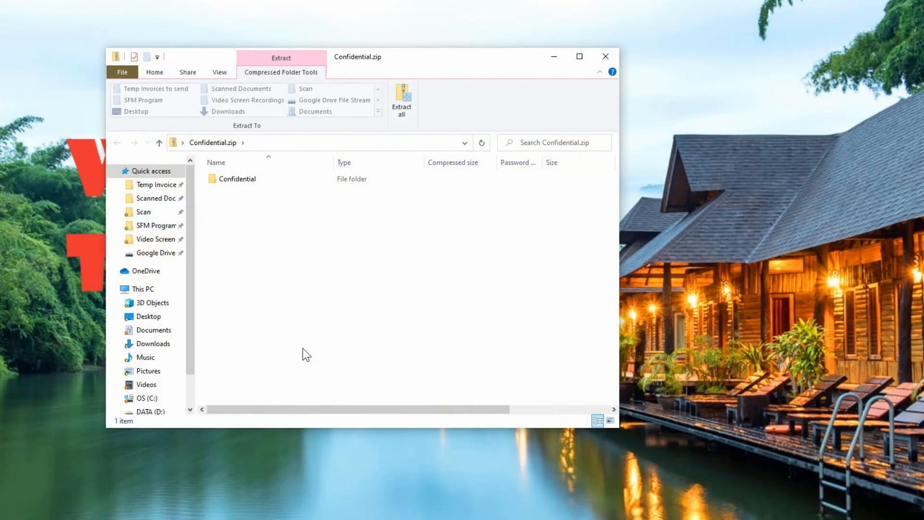
pyautogui.doubleClick(236, 179)
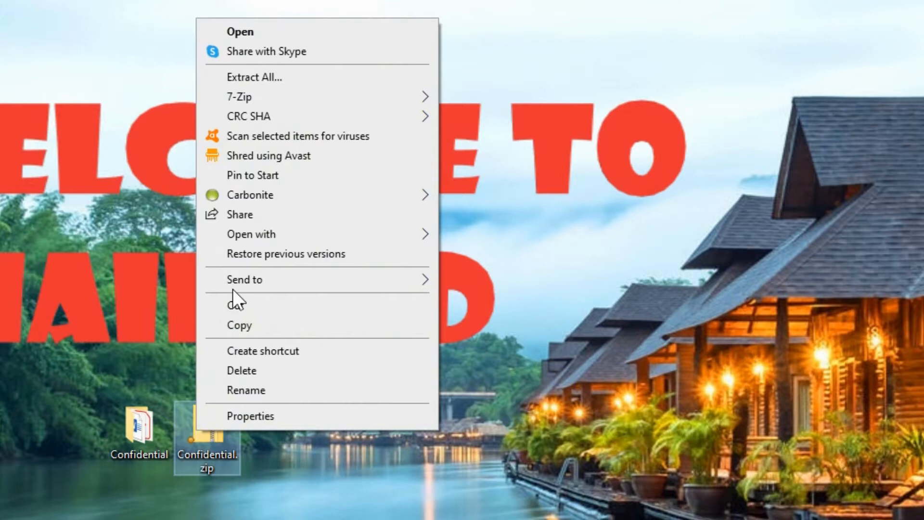
pyautogui.click(254, 77)
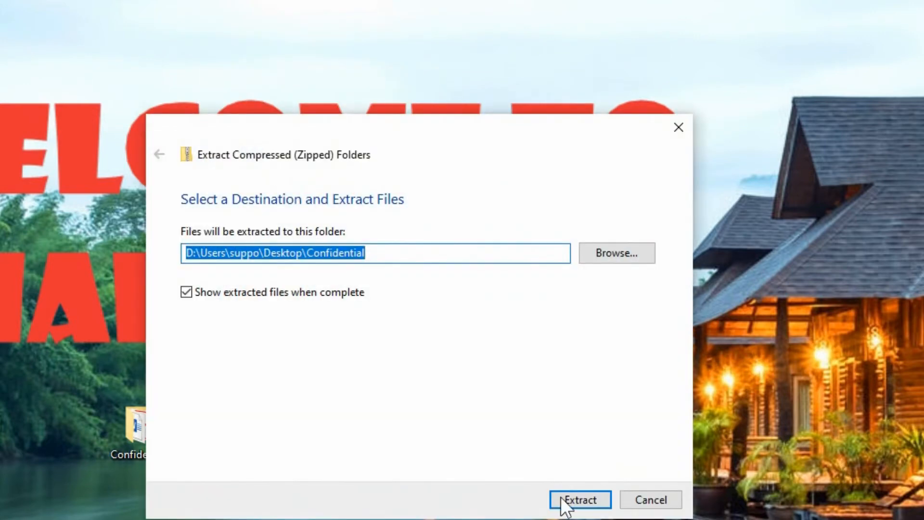
pyautogui.click(580, 499)
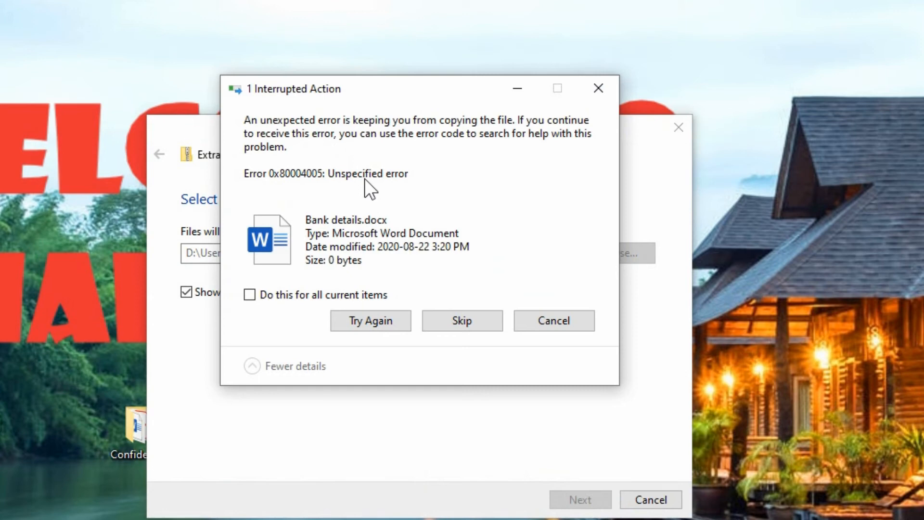
pyautogui.moveTo(416, 159)
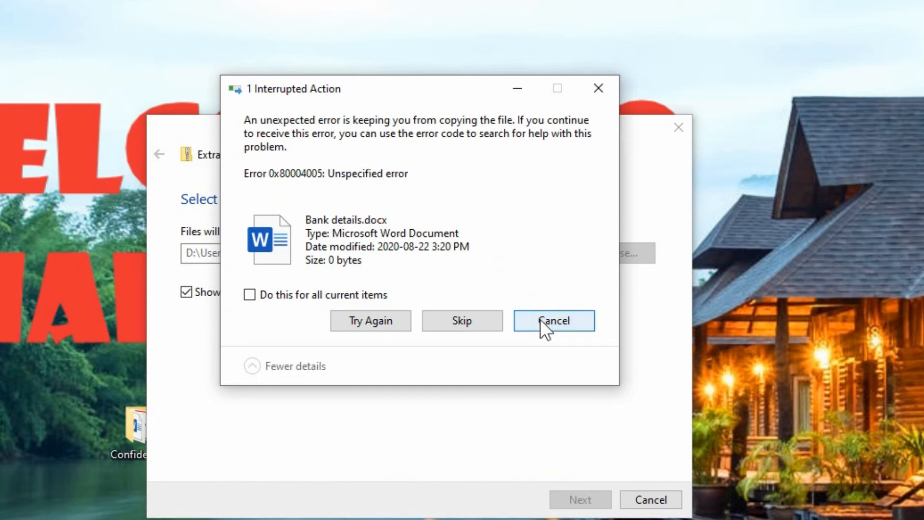
pyautogui.click(554, 321)
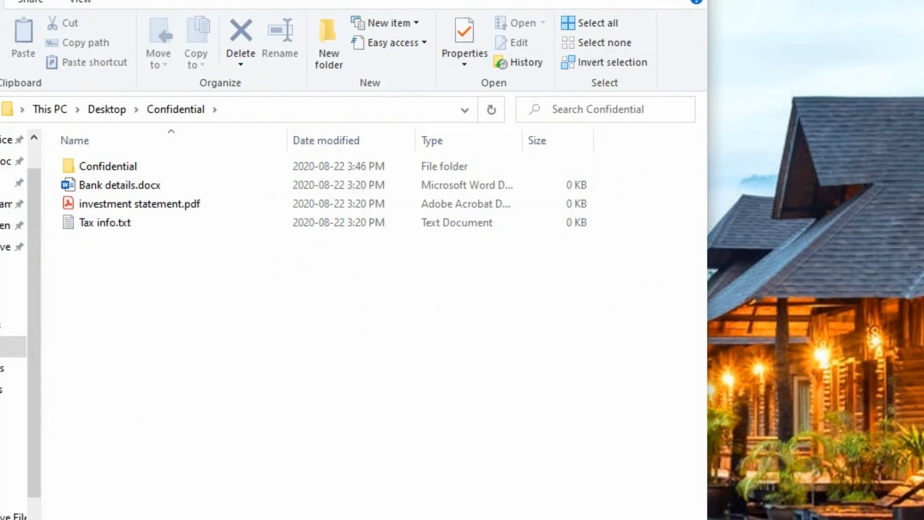
# Extract Confidential.zip here with 7-Zip, choosing Auto Rename and supplying the archive password
pyautogui.rightClick(201, 444)
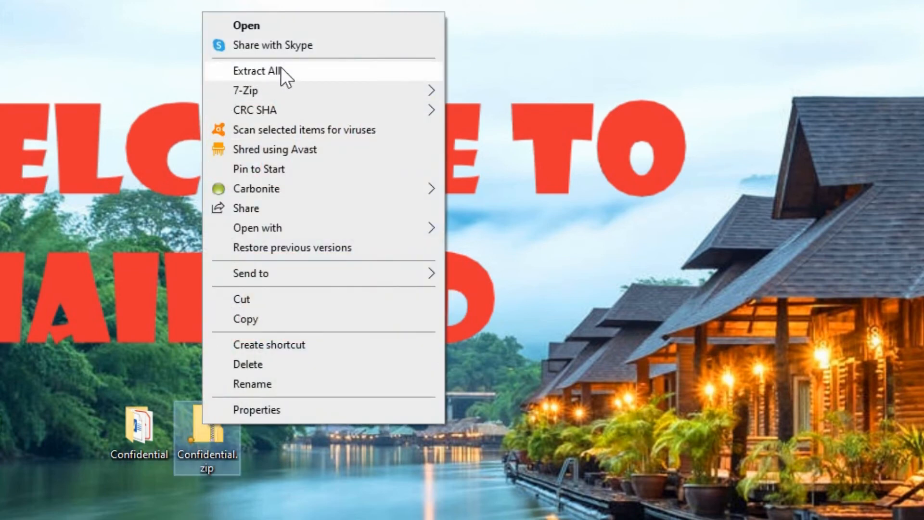
pyautogui.moveTo(347, 79)
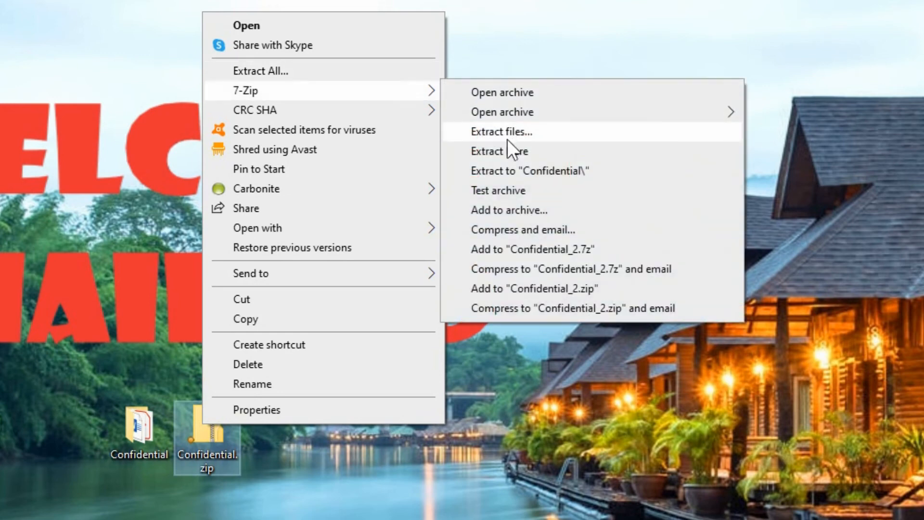
pyautogui.moveTo(510, 151)
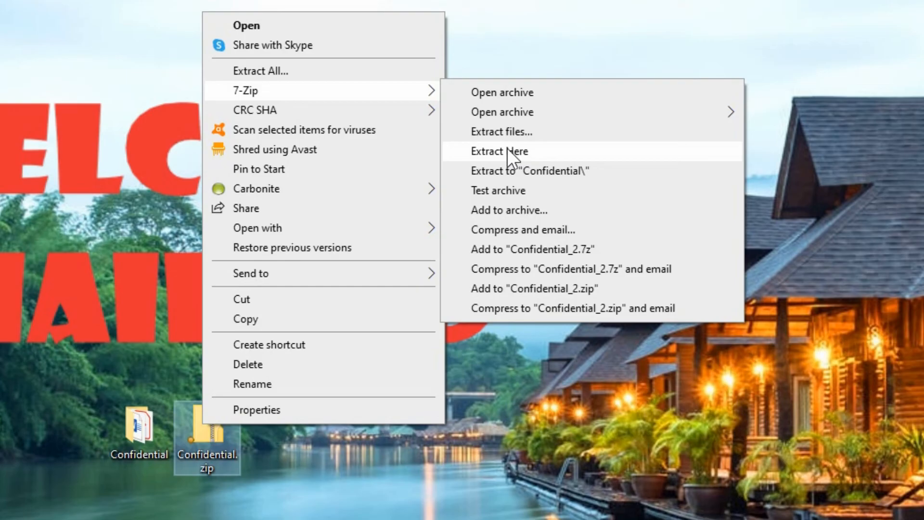
pyautogui.click(500, 150)
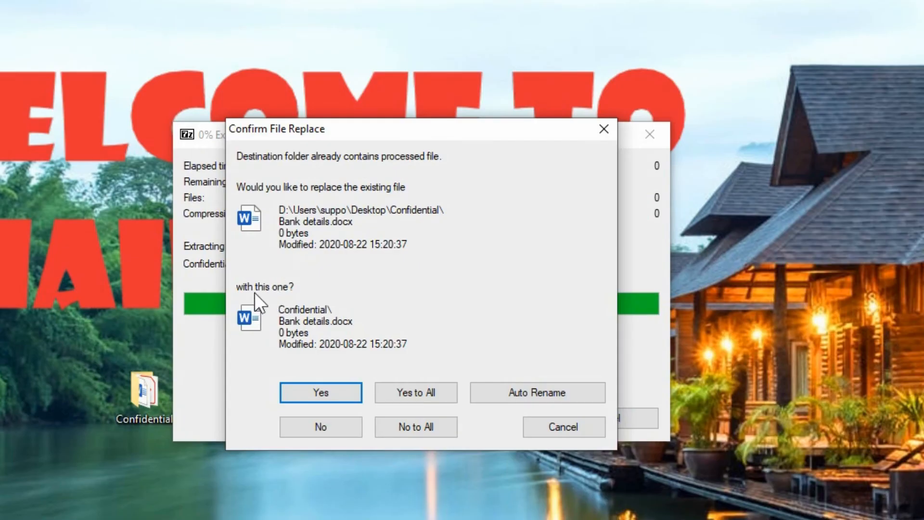
pyautogui.moveTo(245, 353)
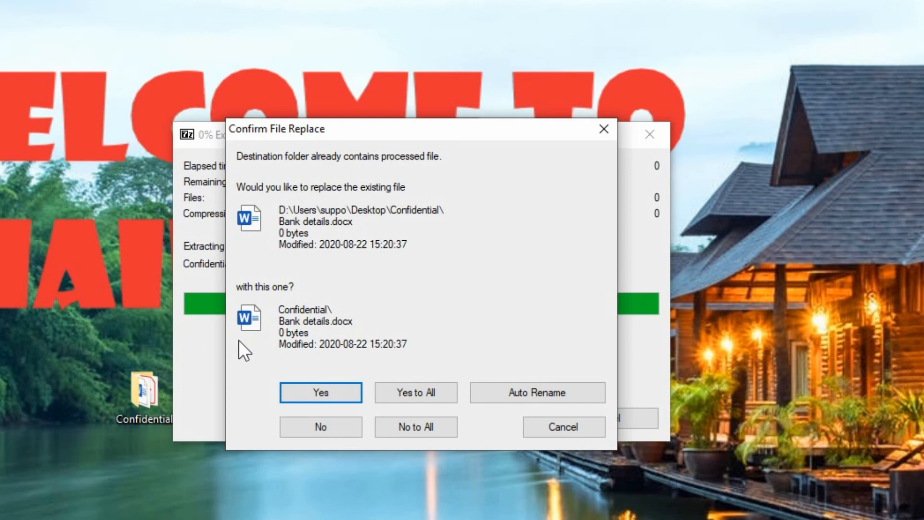
pyautogui.moveTo(177, 397)
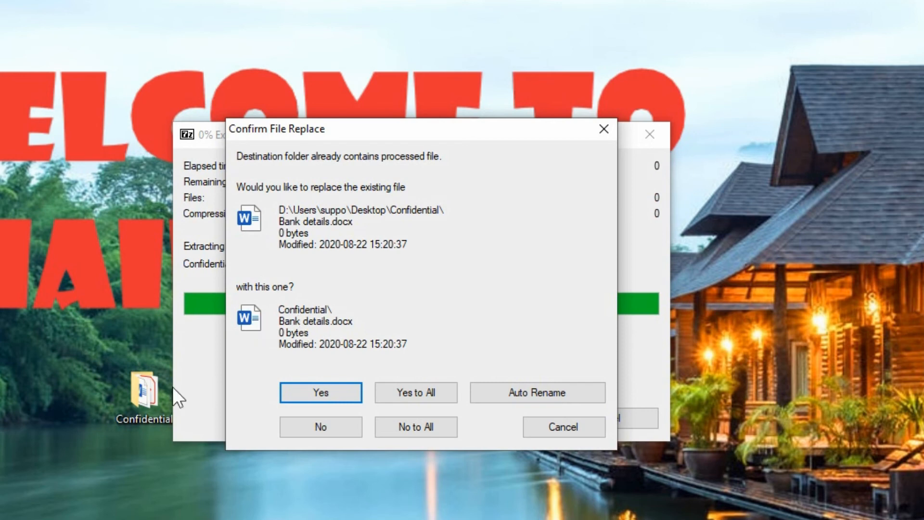
pyautogui.moveTo(335, 179)
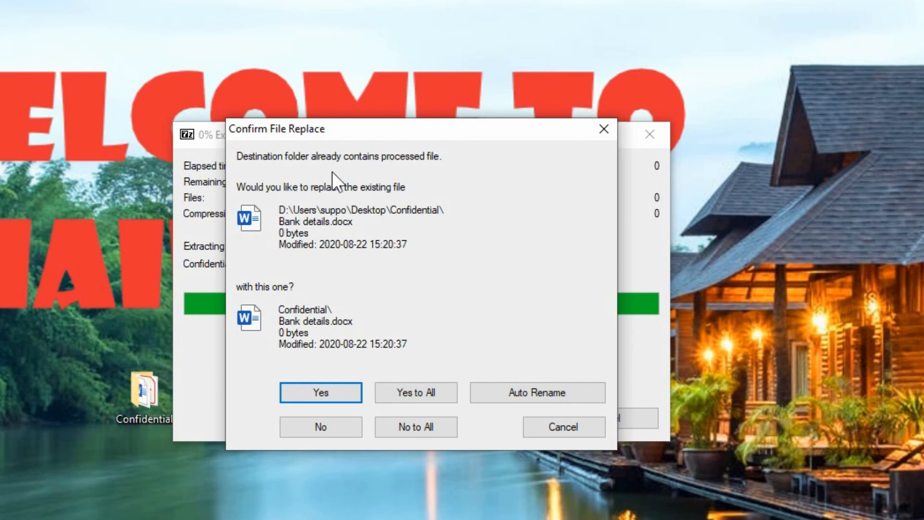
pyautogui.moveTo(434, 277)
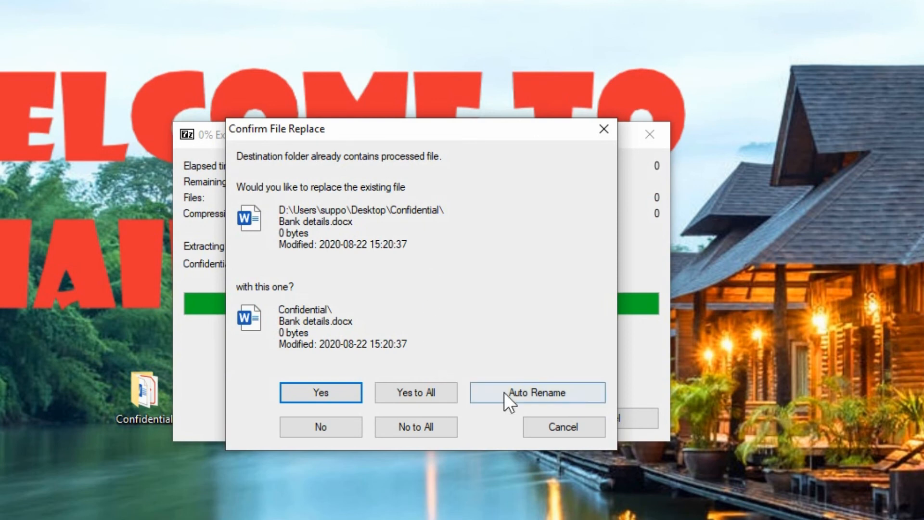
pyautogui.click(538, 392)
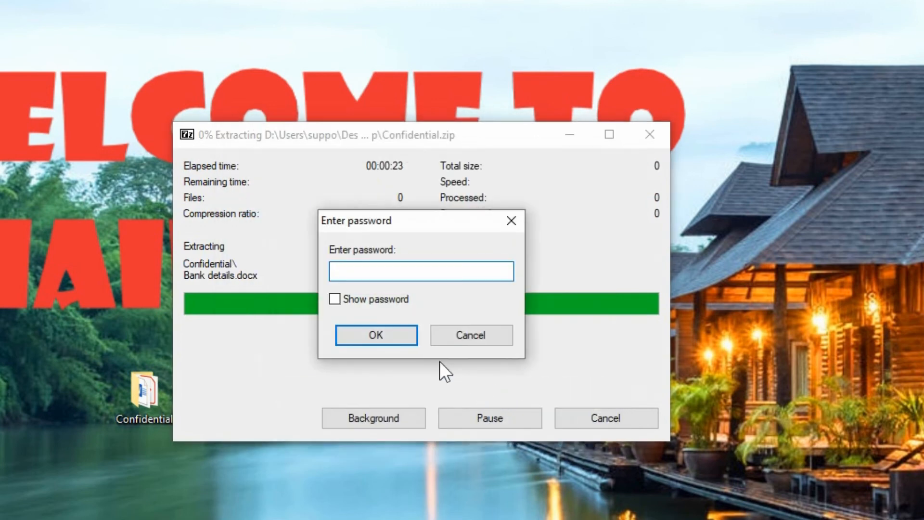
pyautogui.click(421, 271)
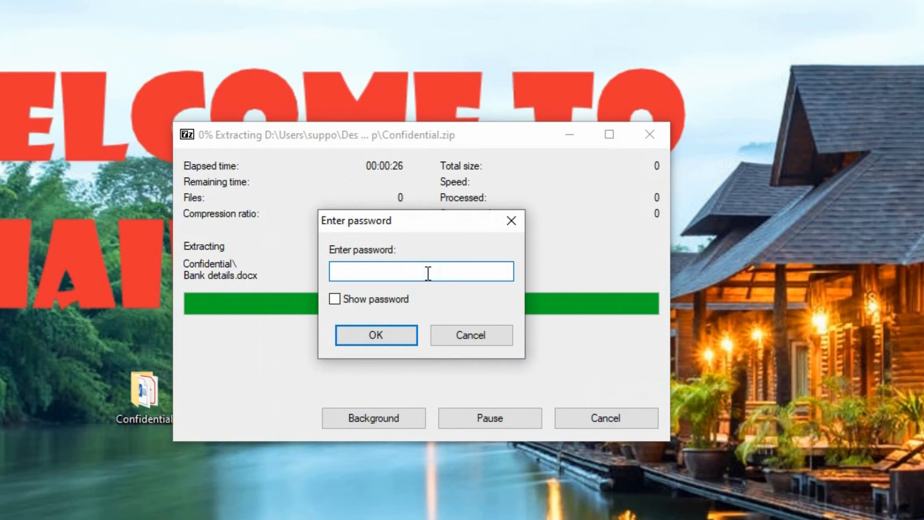
pyautogui.write('****')
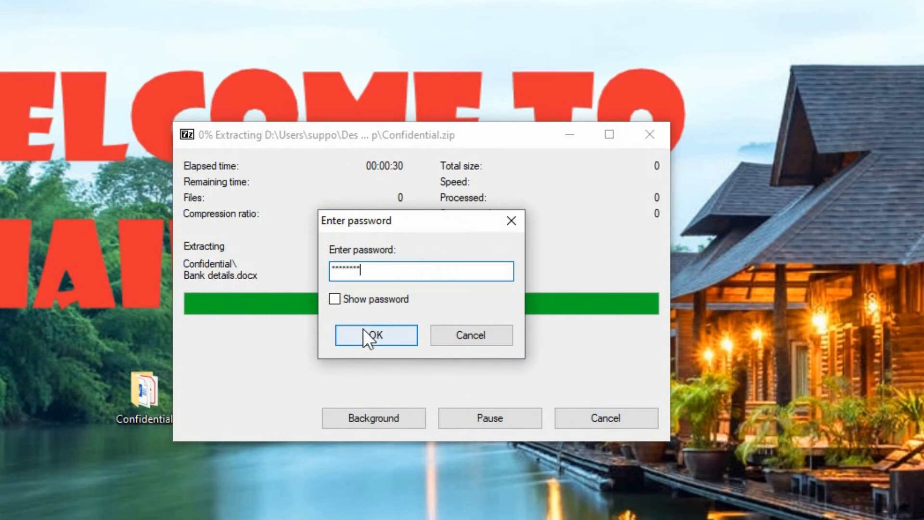
pyautogui.click(375, 335)
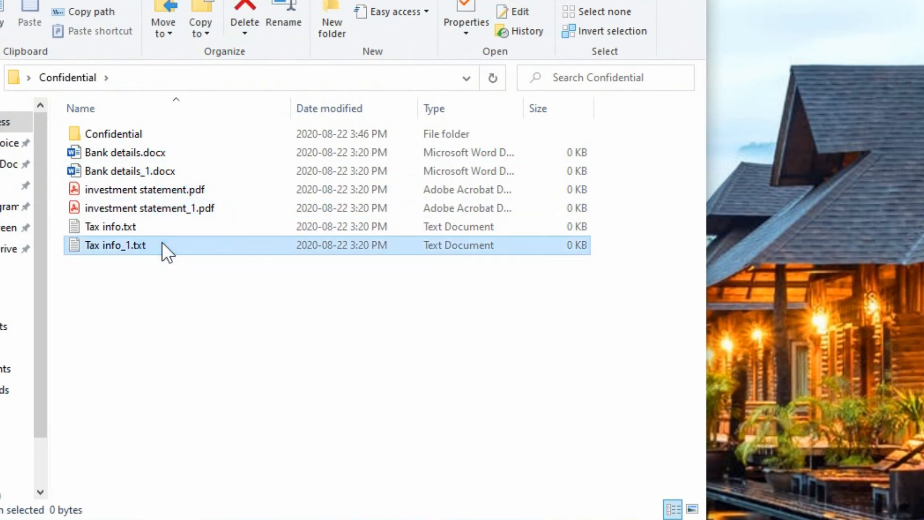
# Review the renamed copies in the Confidential folder, then bring up the actions for Confidential.zip
pyautogui.click(169, 298)
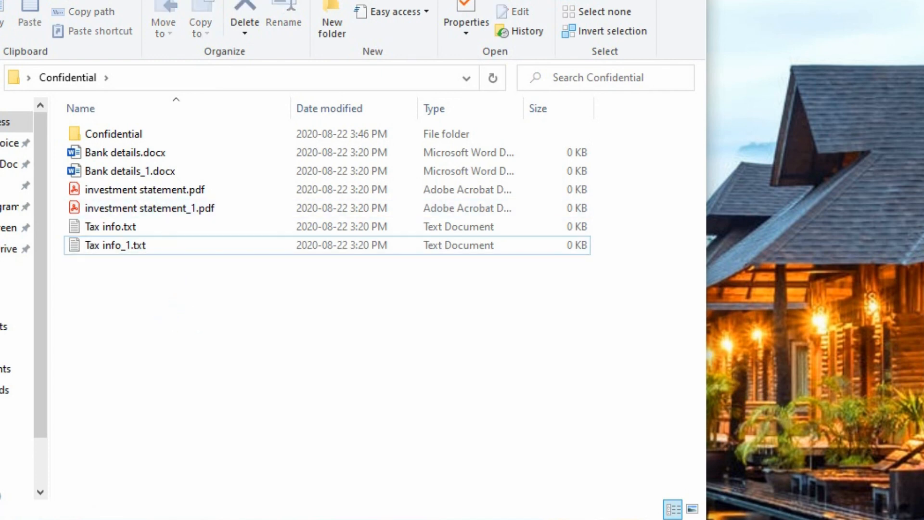
pyautogui.rightClick(256, 386)
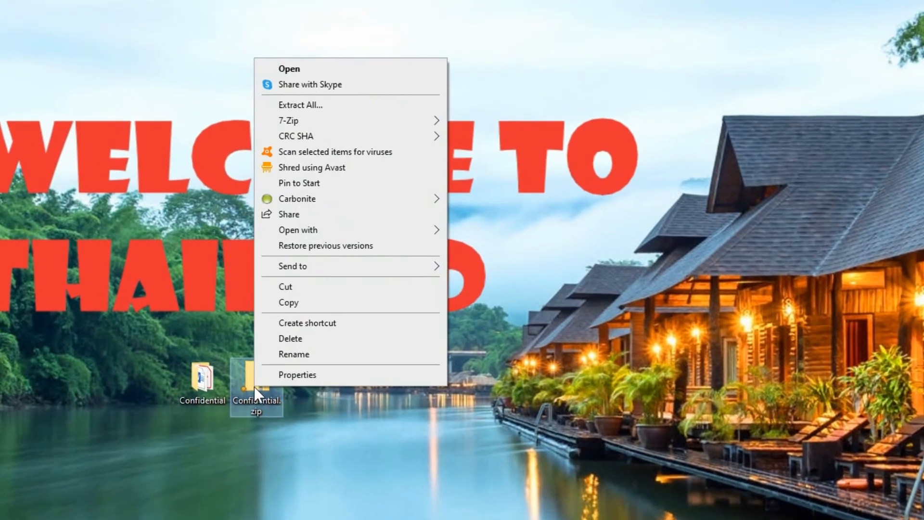